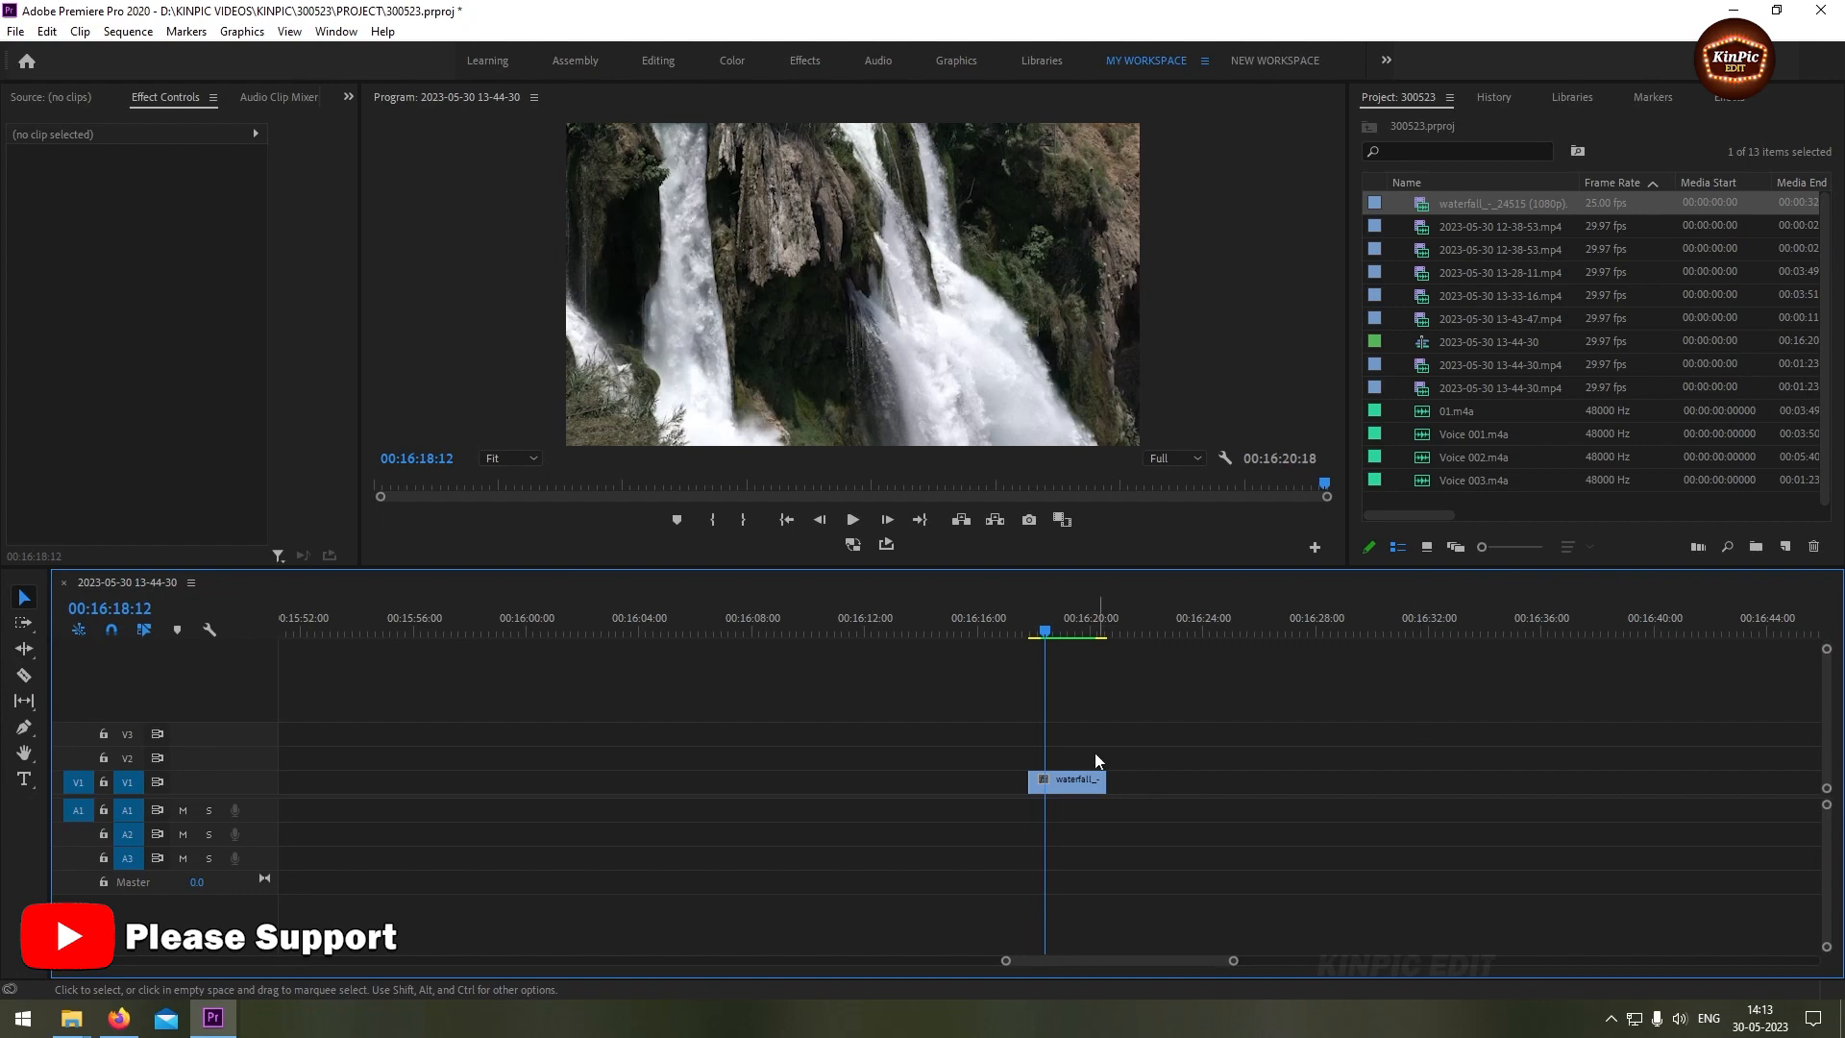
- Select the waterfall clip on V1 to duplicate it up onto V2 with an overlap
{"action": "left_click", "coordinate": [1065, 780]}
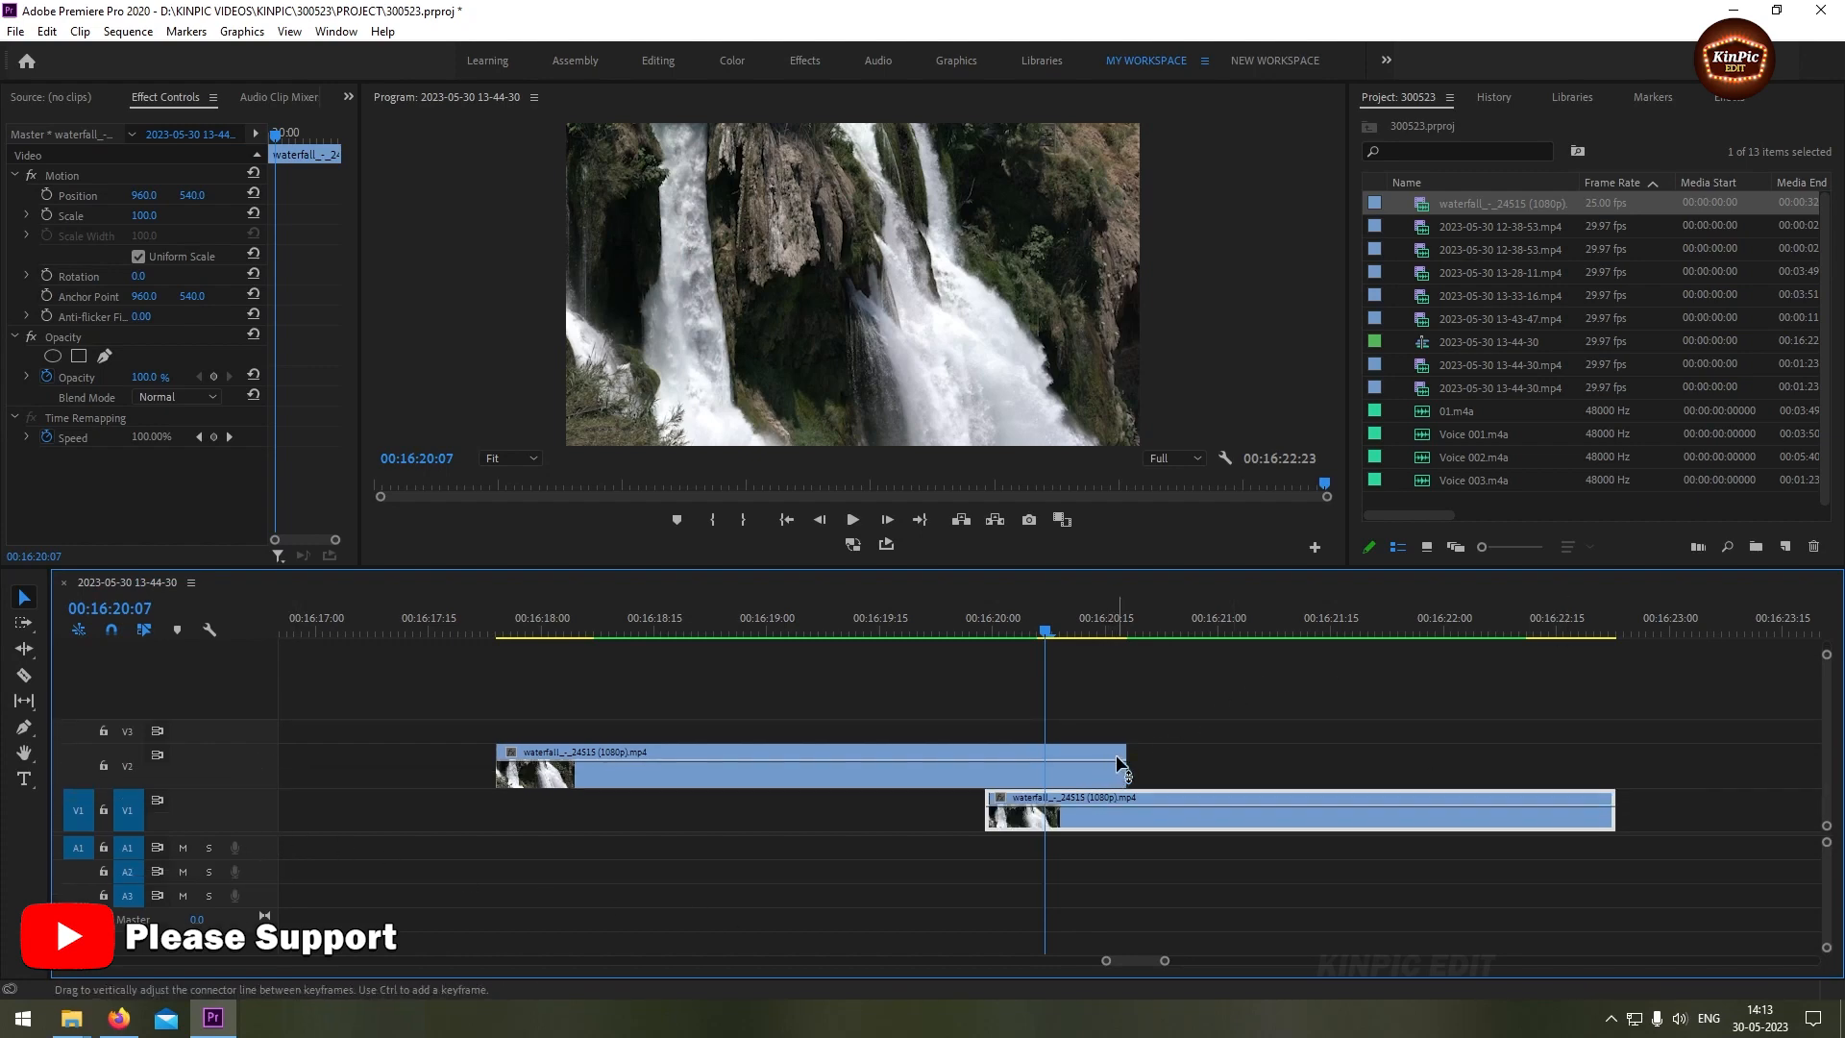
- Apply default Cross Dissolve transitions to both V2 waterfall copies via their context menus
{"action": "right_click", "coordinate": [1127, 757]}
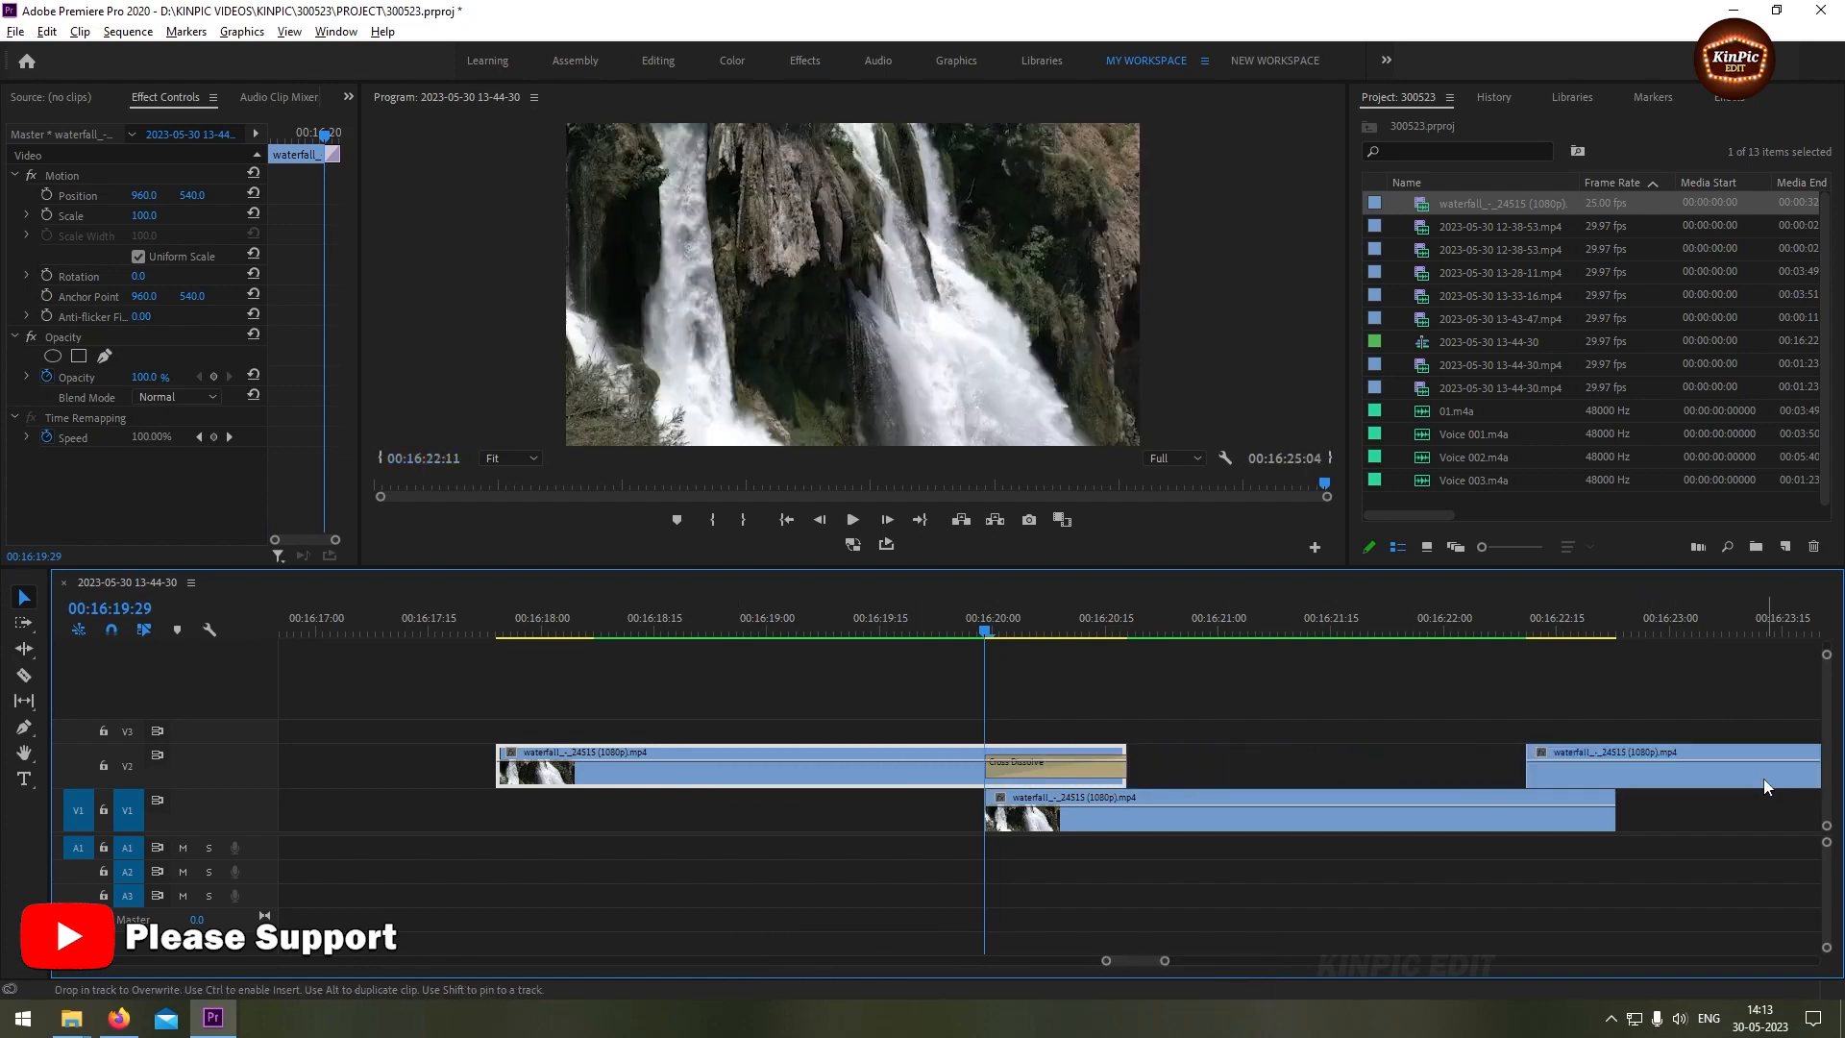
{"action": "right_click", "coordinate": [1524, 765]}
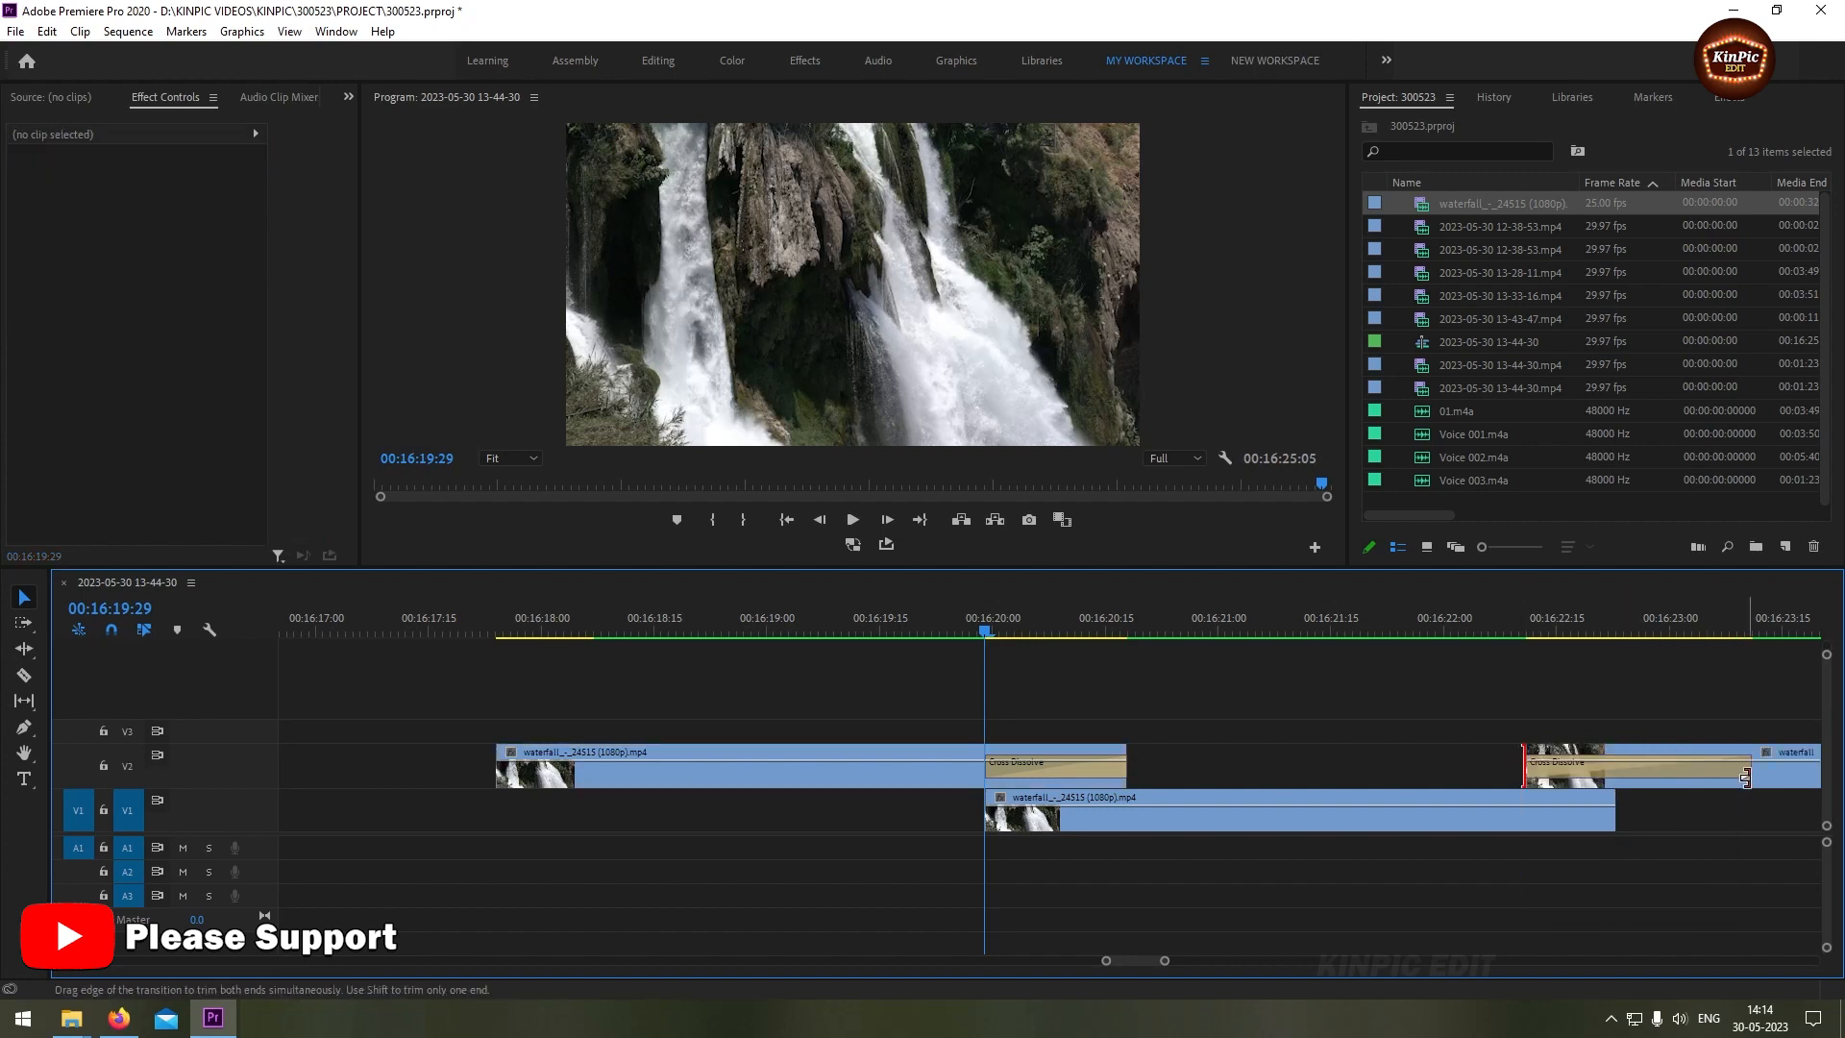
- Drag the second V2 copy left so it overlaps the end of the V1 clip
{"action": "left_click_drag", "start_coordinate": [1747, 767], "coordinate": [1619, 767]}
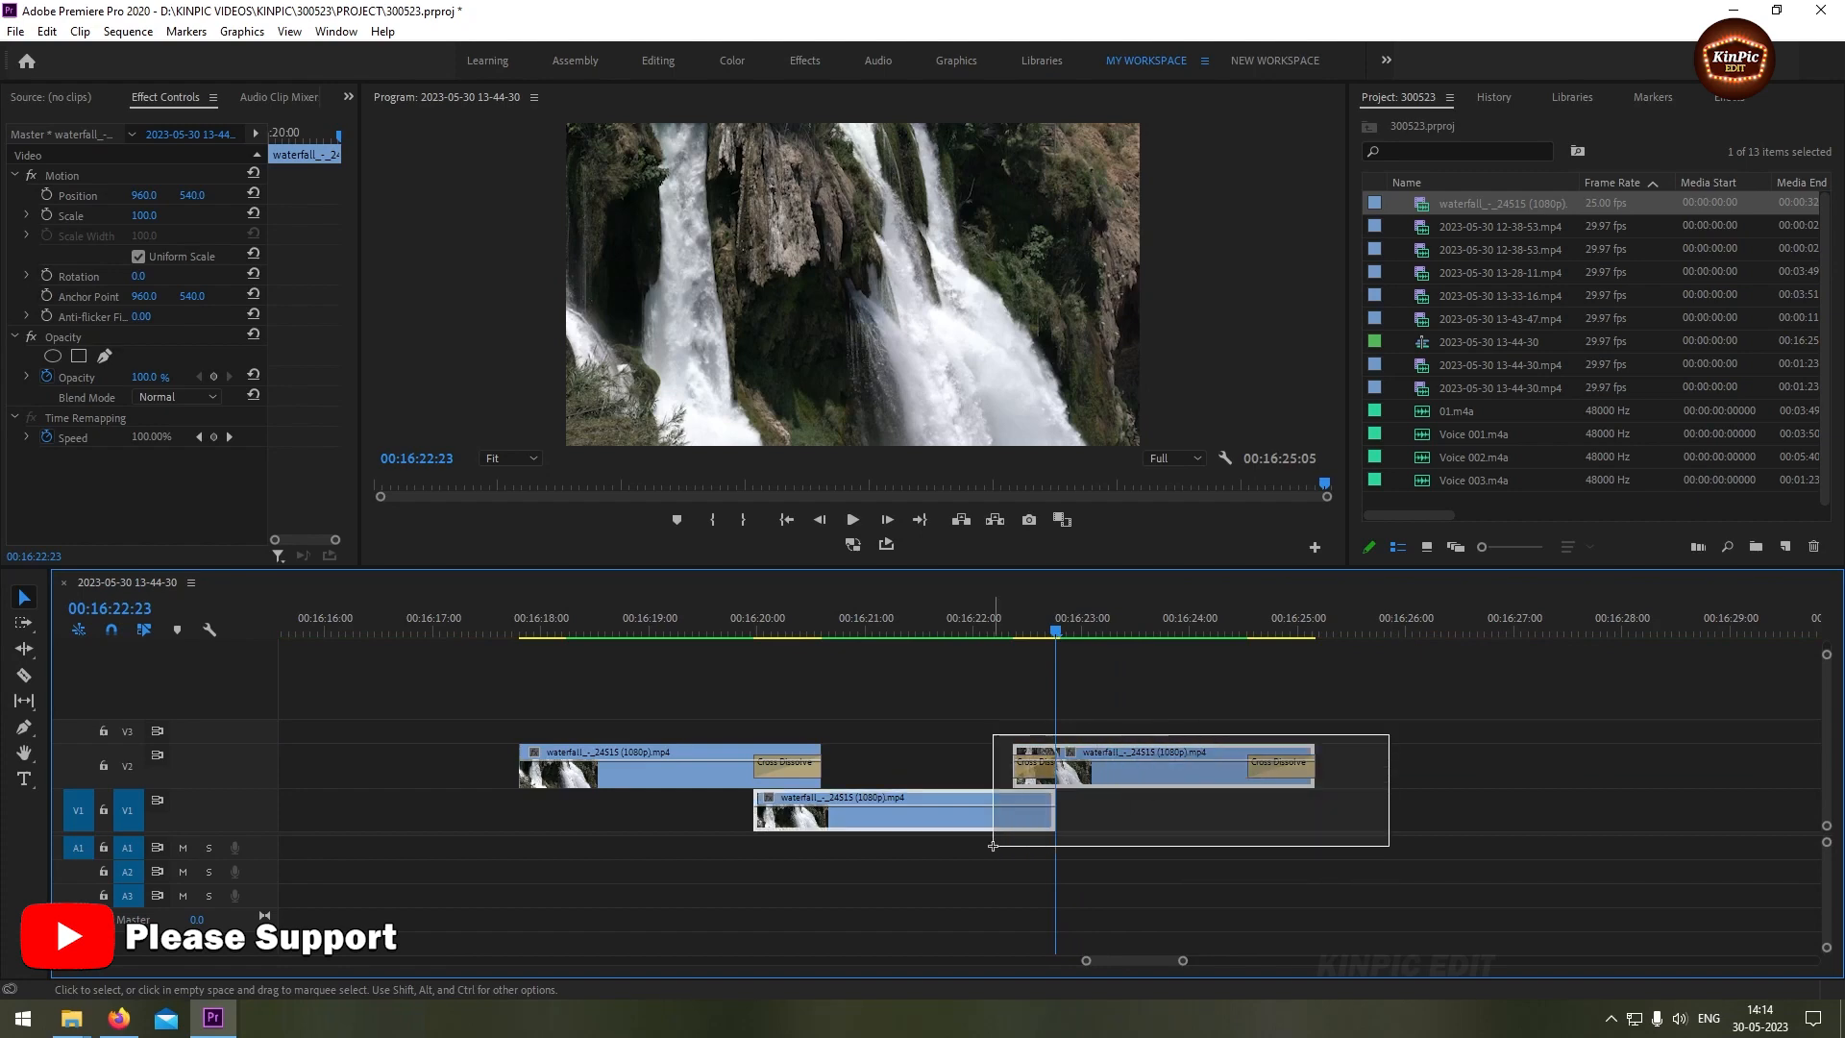
- Copy the staggered clips and paste two repeats after them along the timeline
{"action": "key", "text": "ctrl+c"}
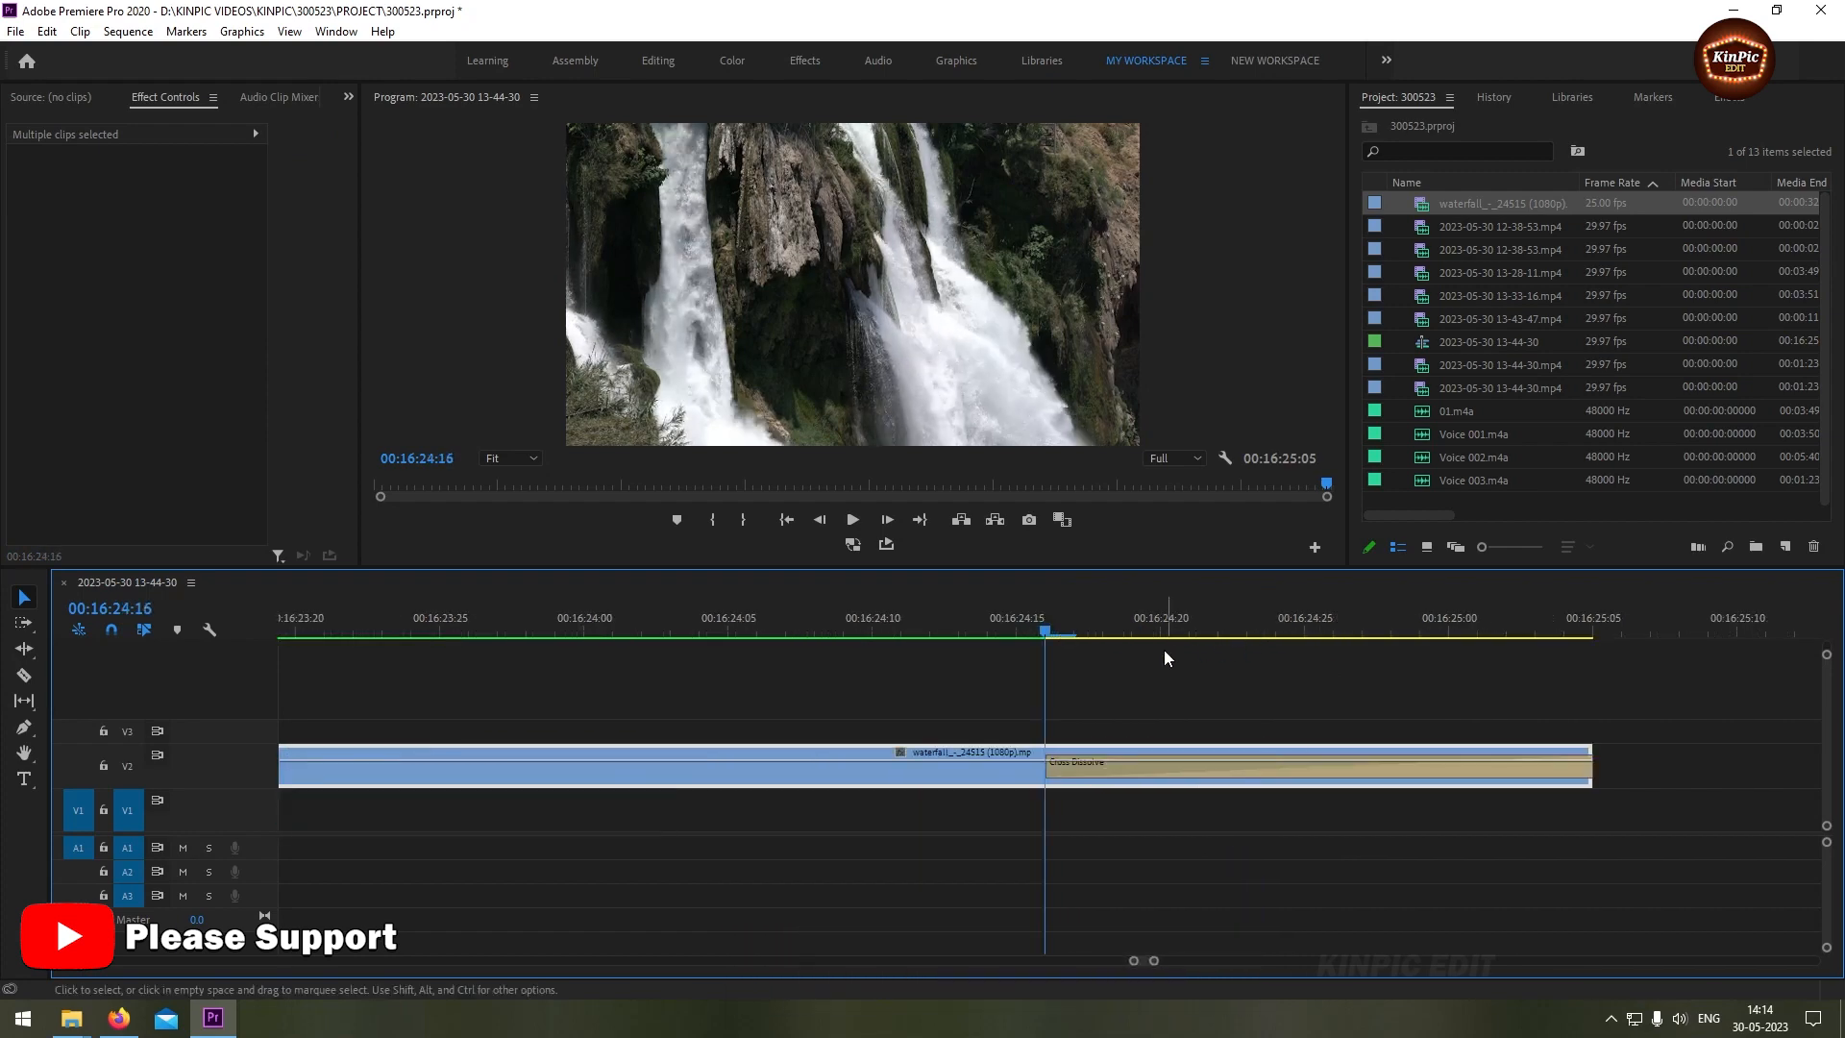
{"action": "key", "text": "ctrl+v"}
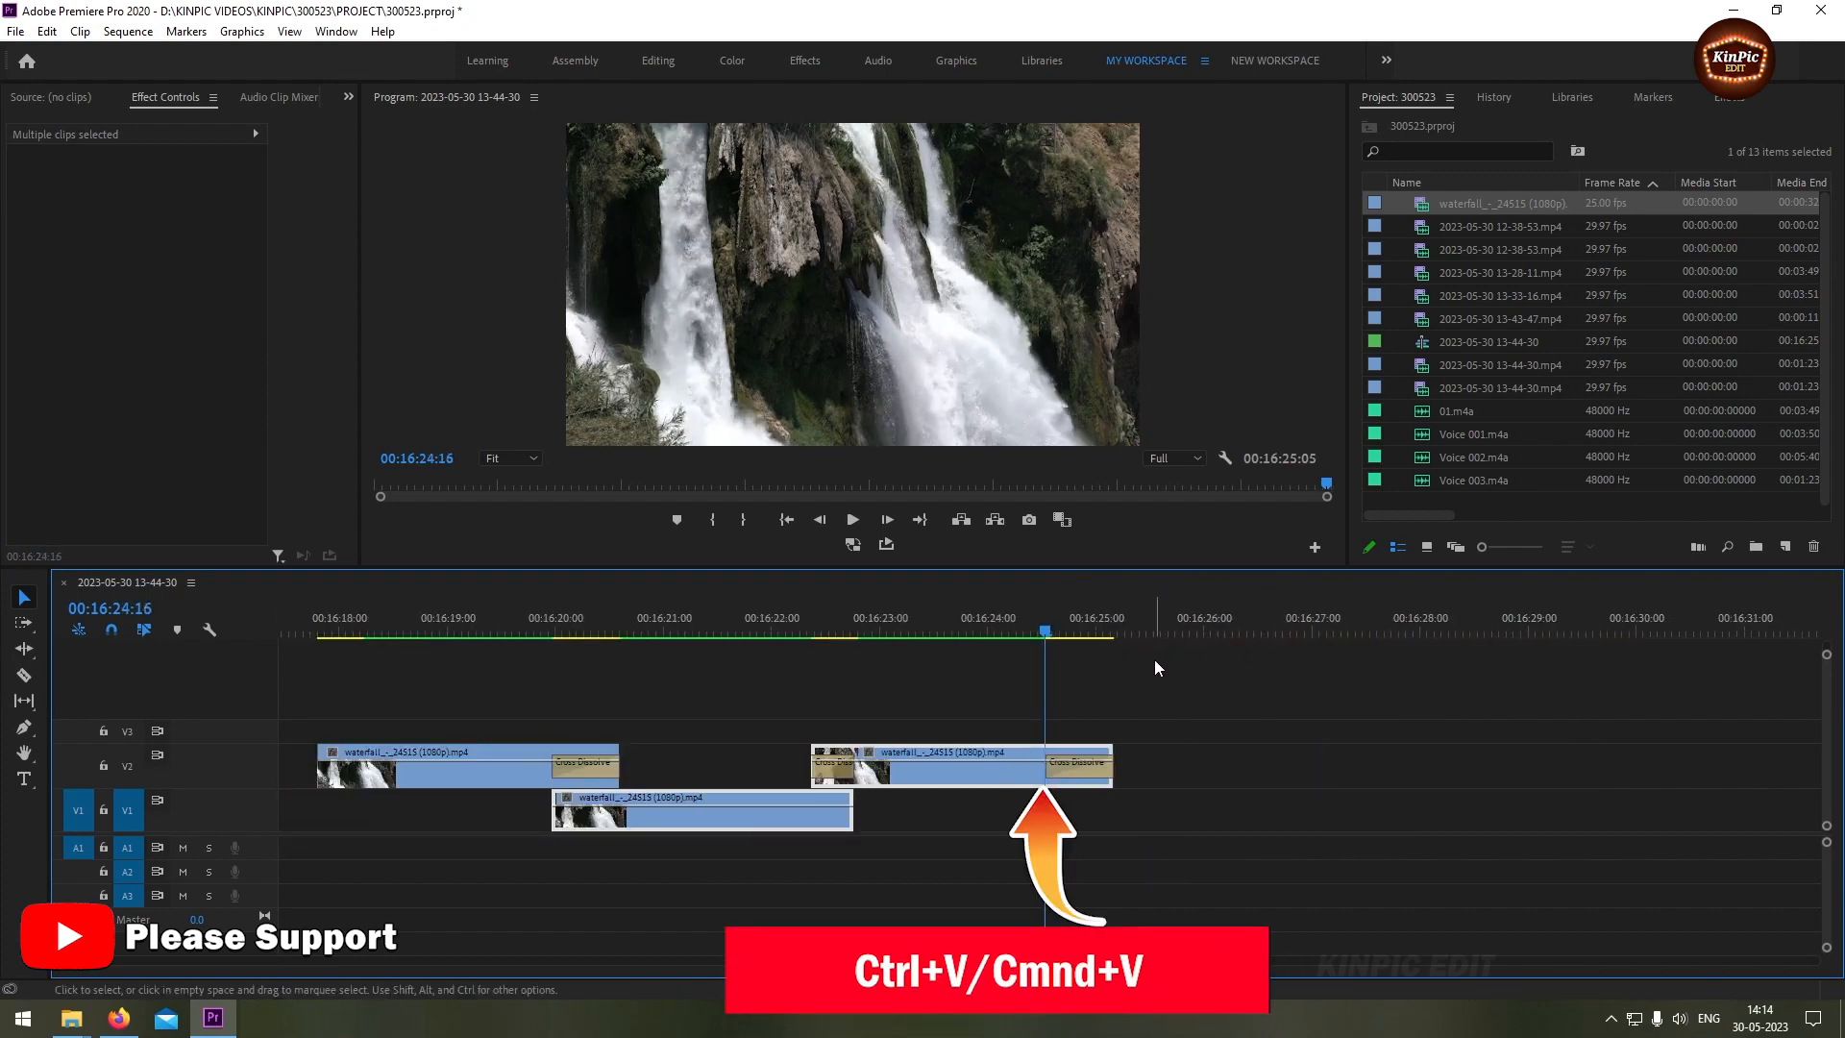
{"action": "key", "text": "ctrl+v"}
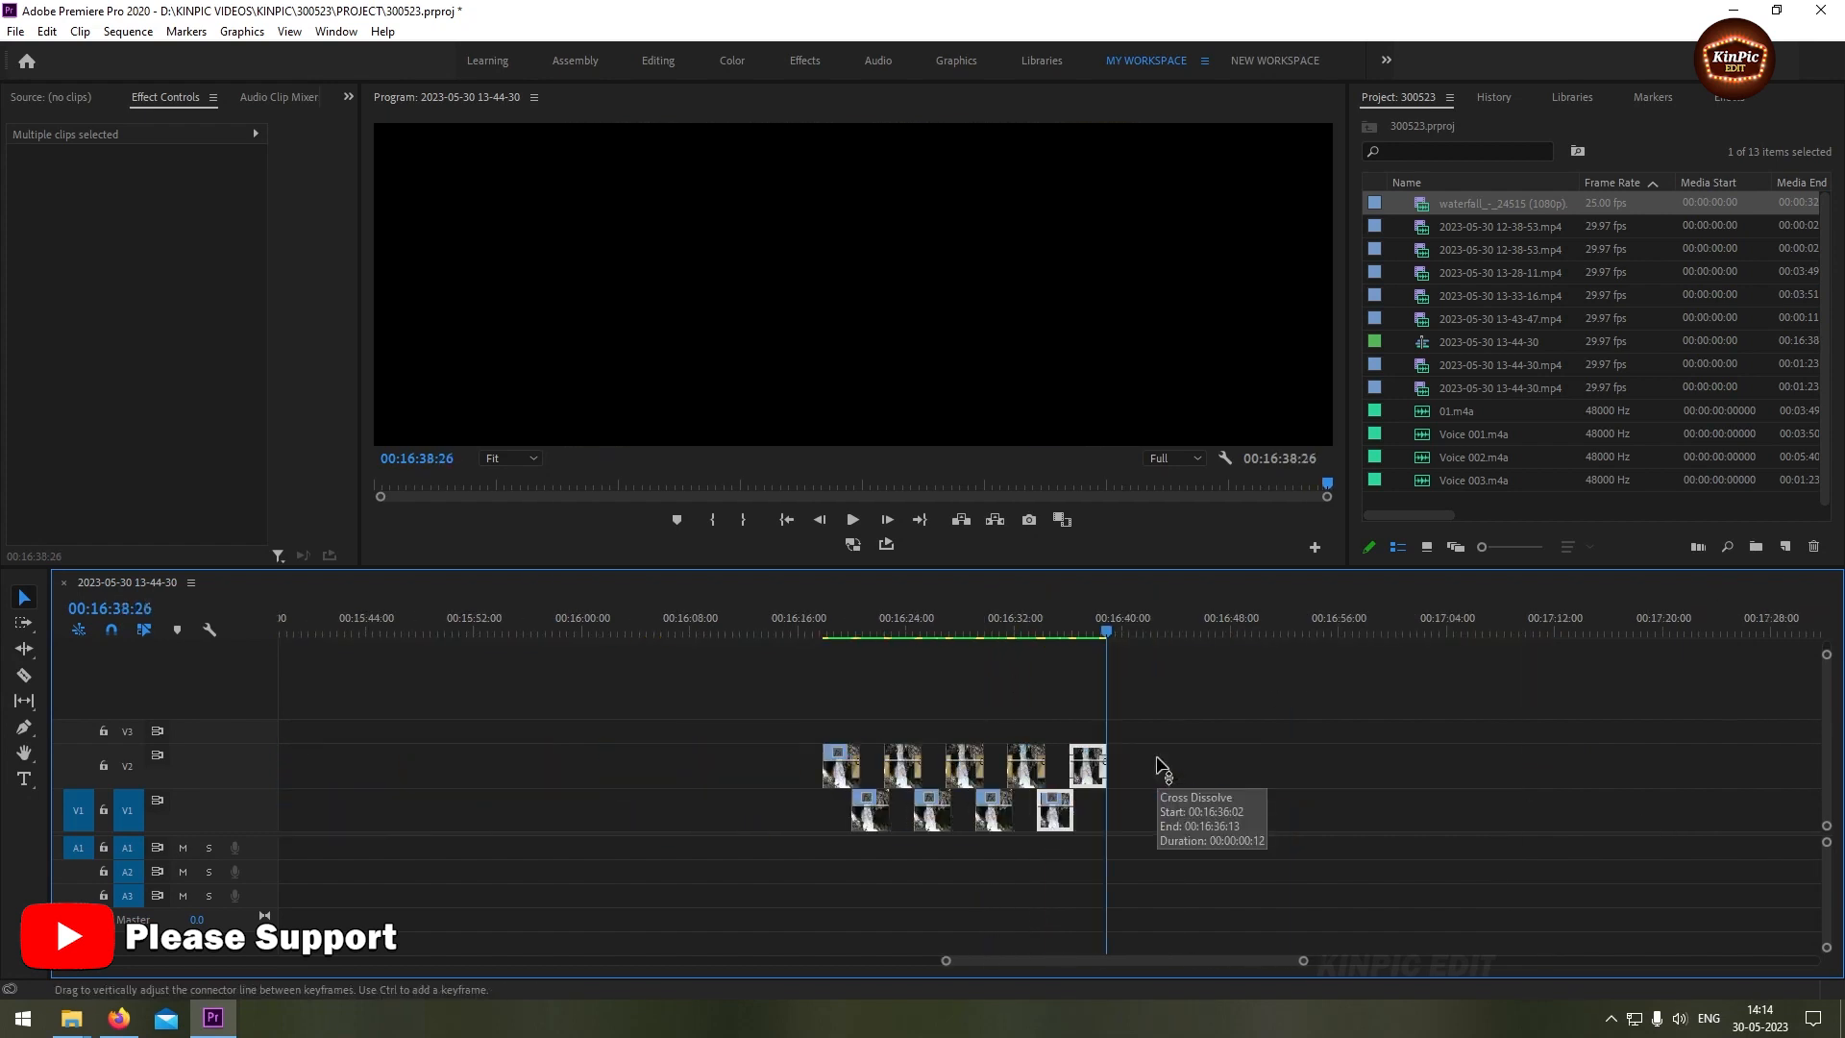
{"action": "mouse_move", "coordinate": [1161, 767]}
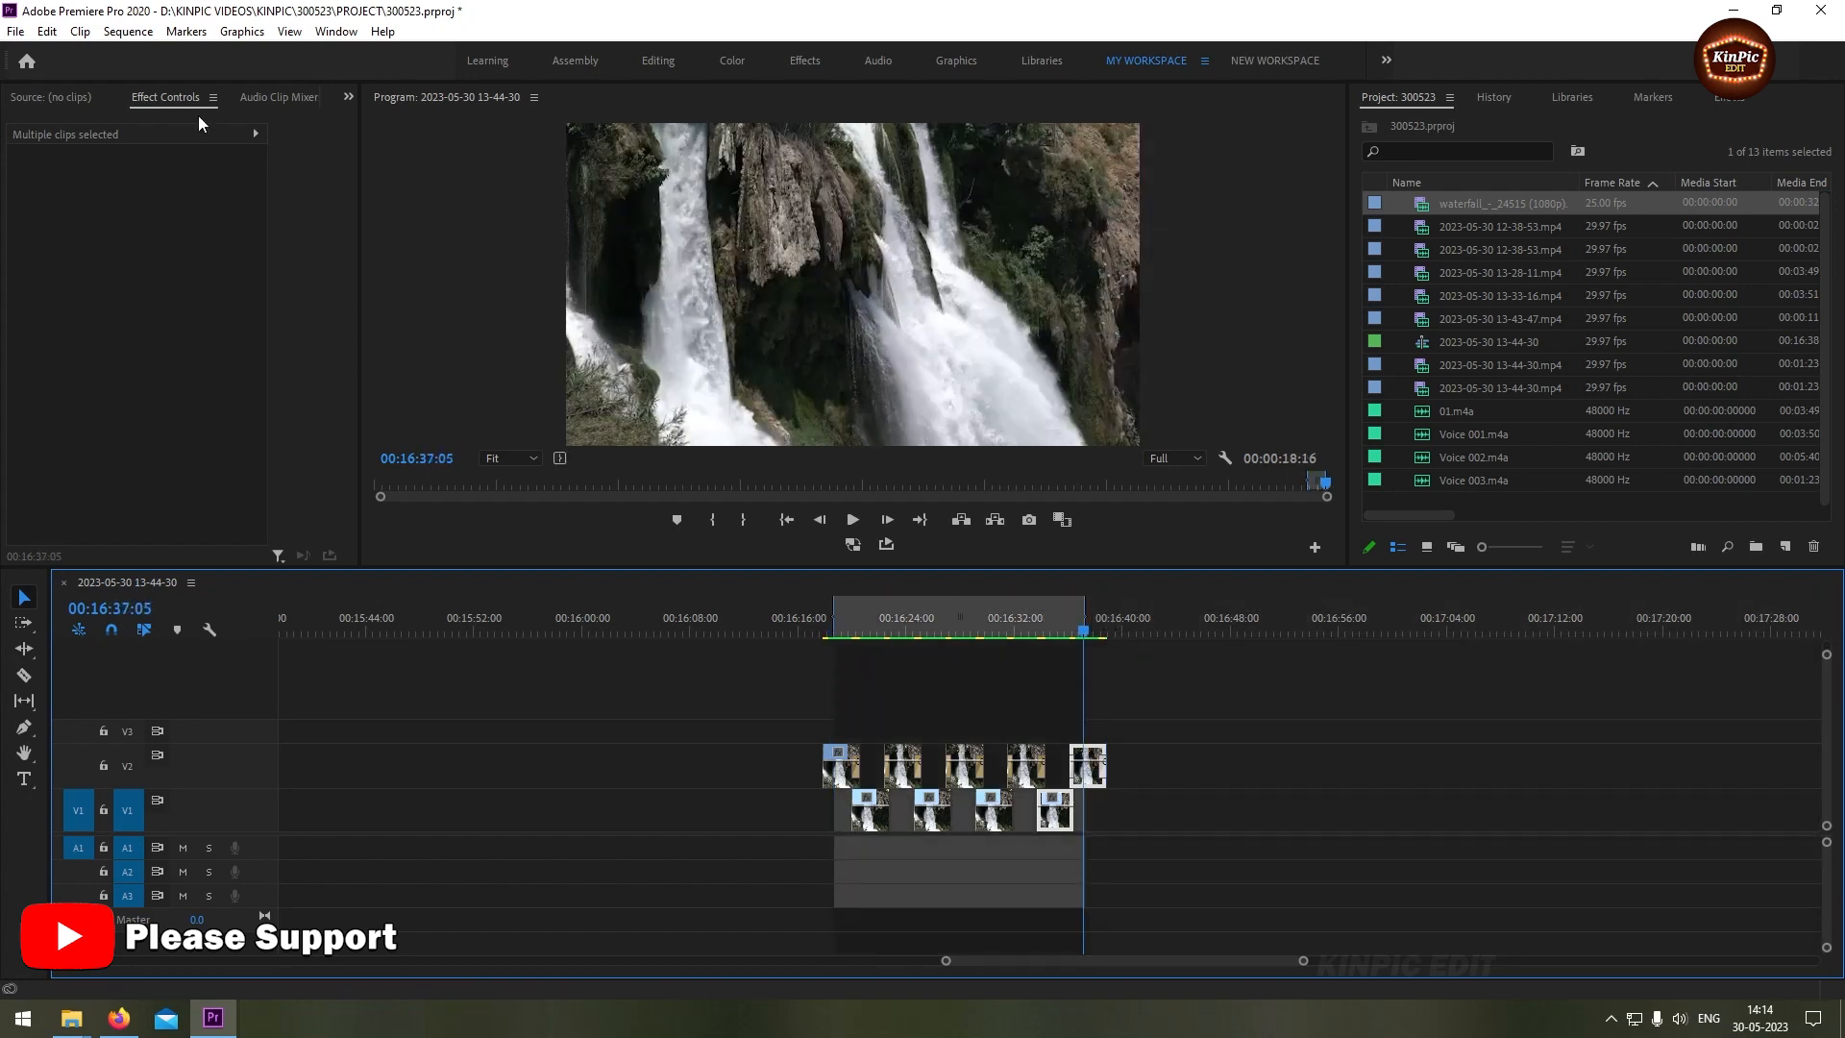
- Run Sequence > Render Effects In to Out on the marked looping range
{"action": "left_click", "coordinate": [127, 30]}
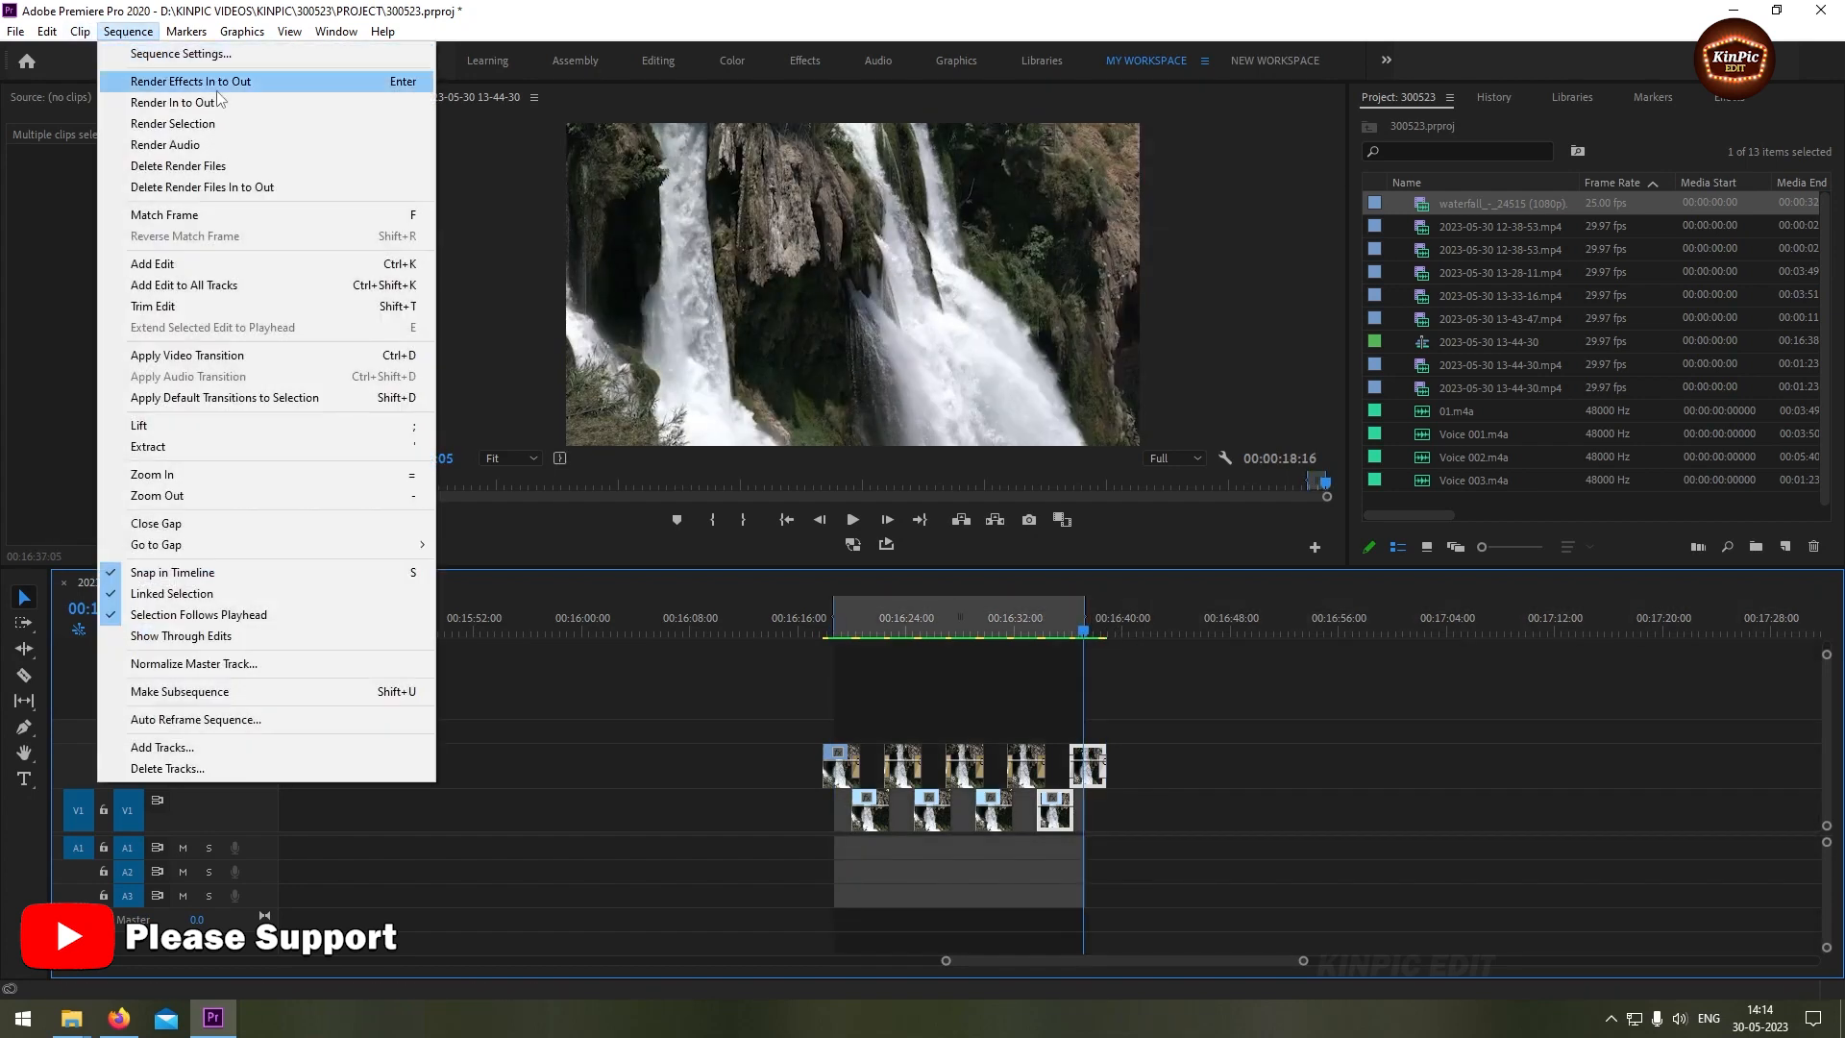
{"action": "left_click", "coordinate": [190, 81]}
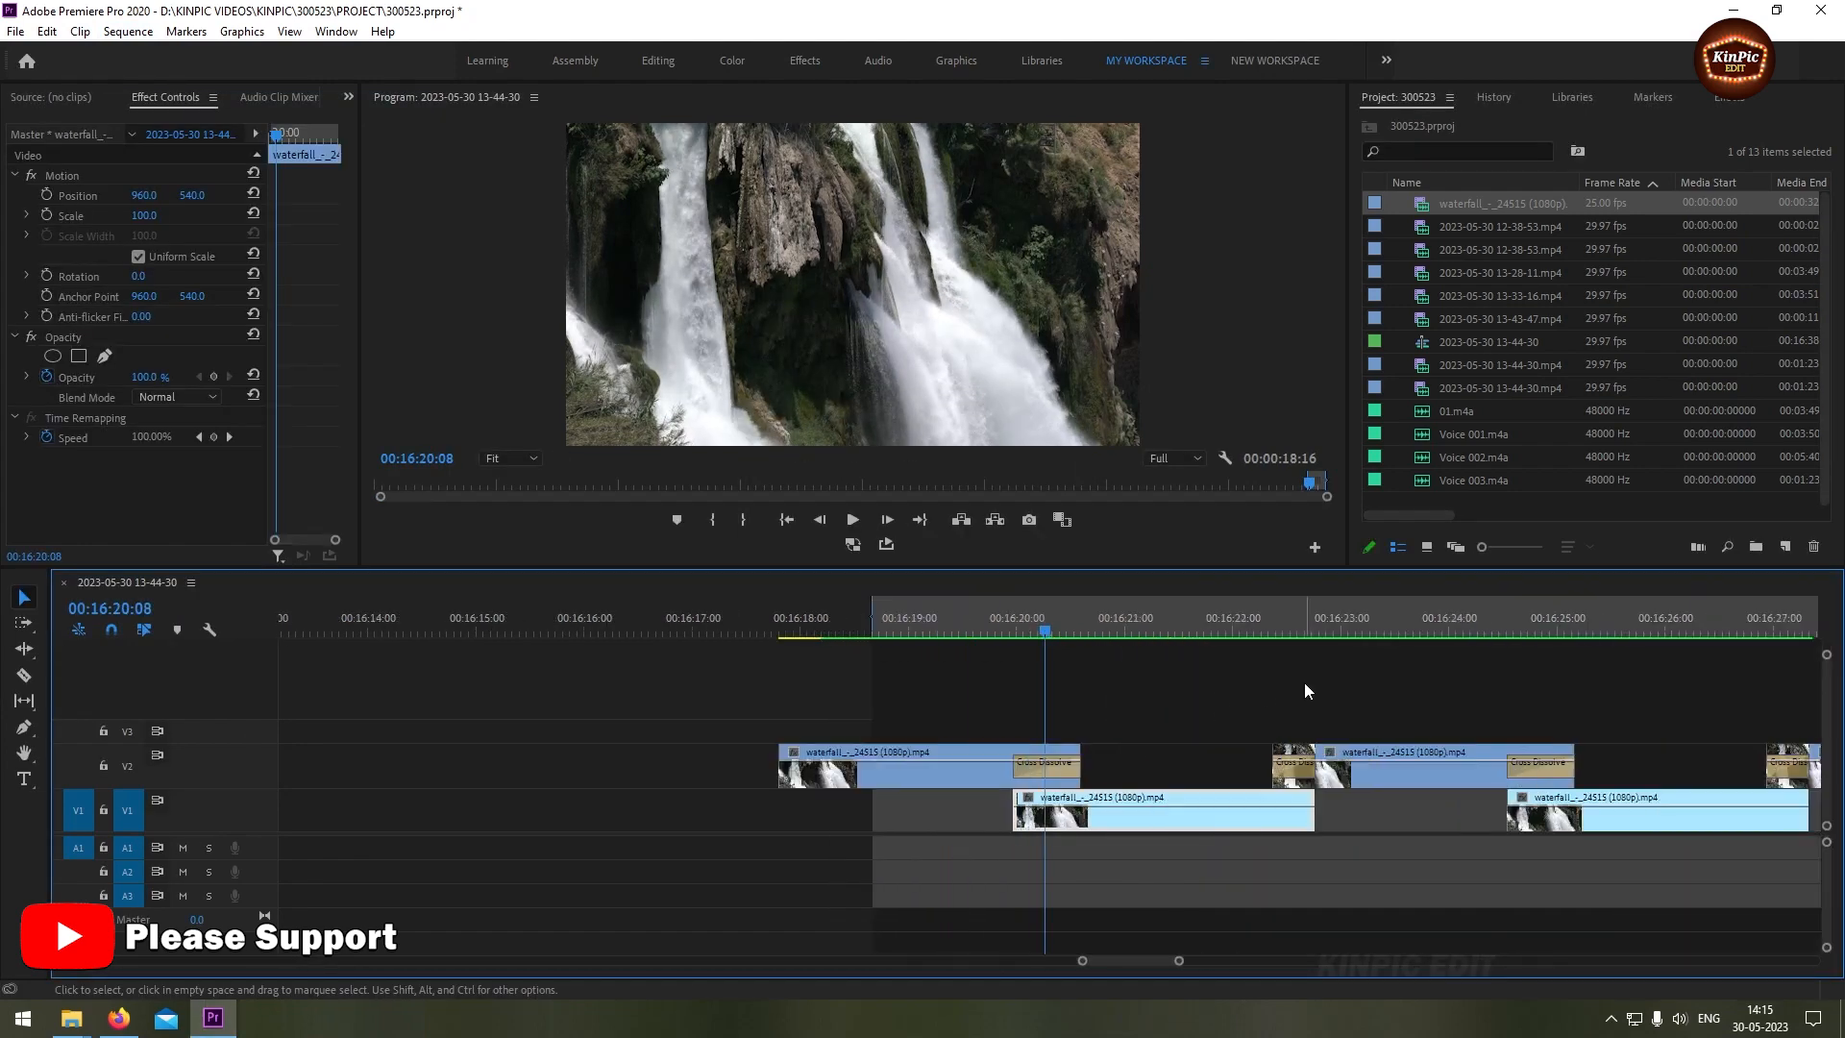
{"action": "left_click", "coordinate": [852, 519]}
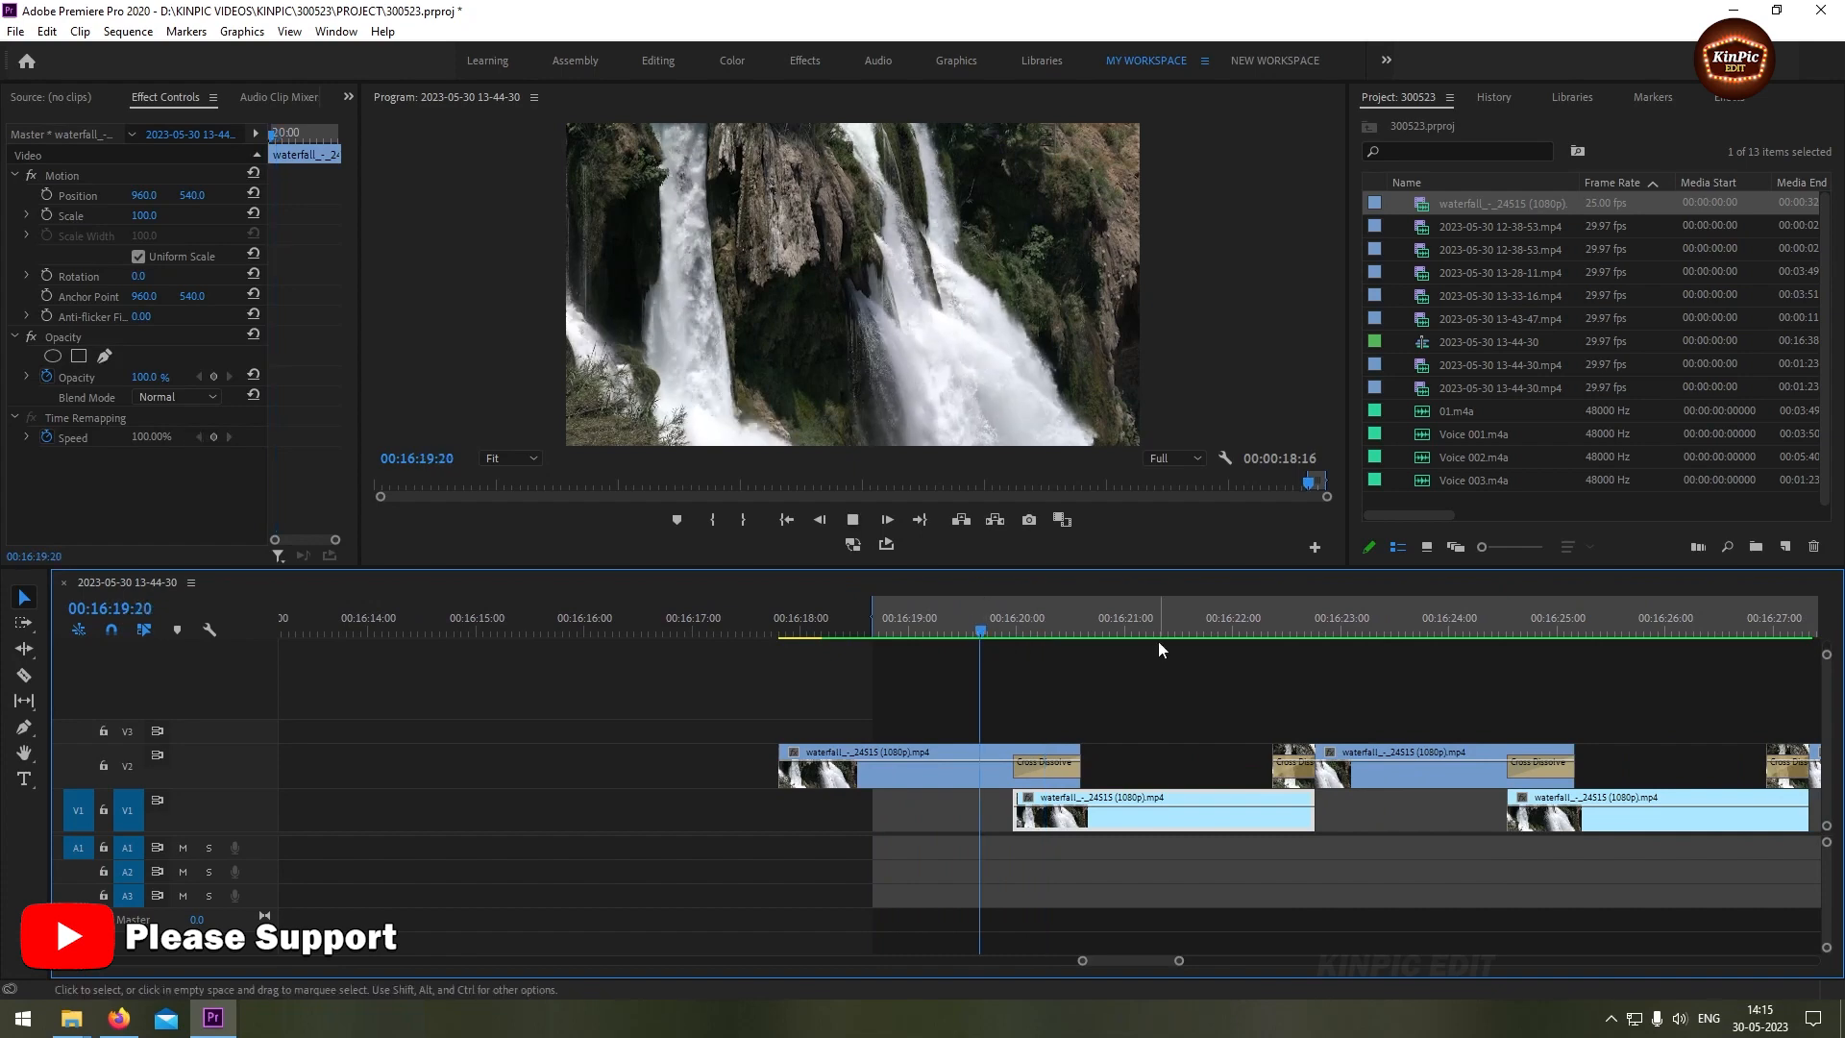
{"action": "left_click", "coordinate": [1194, 633]}
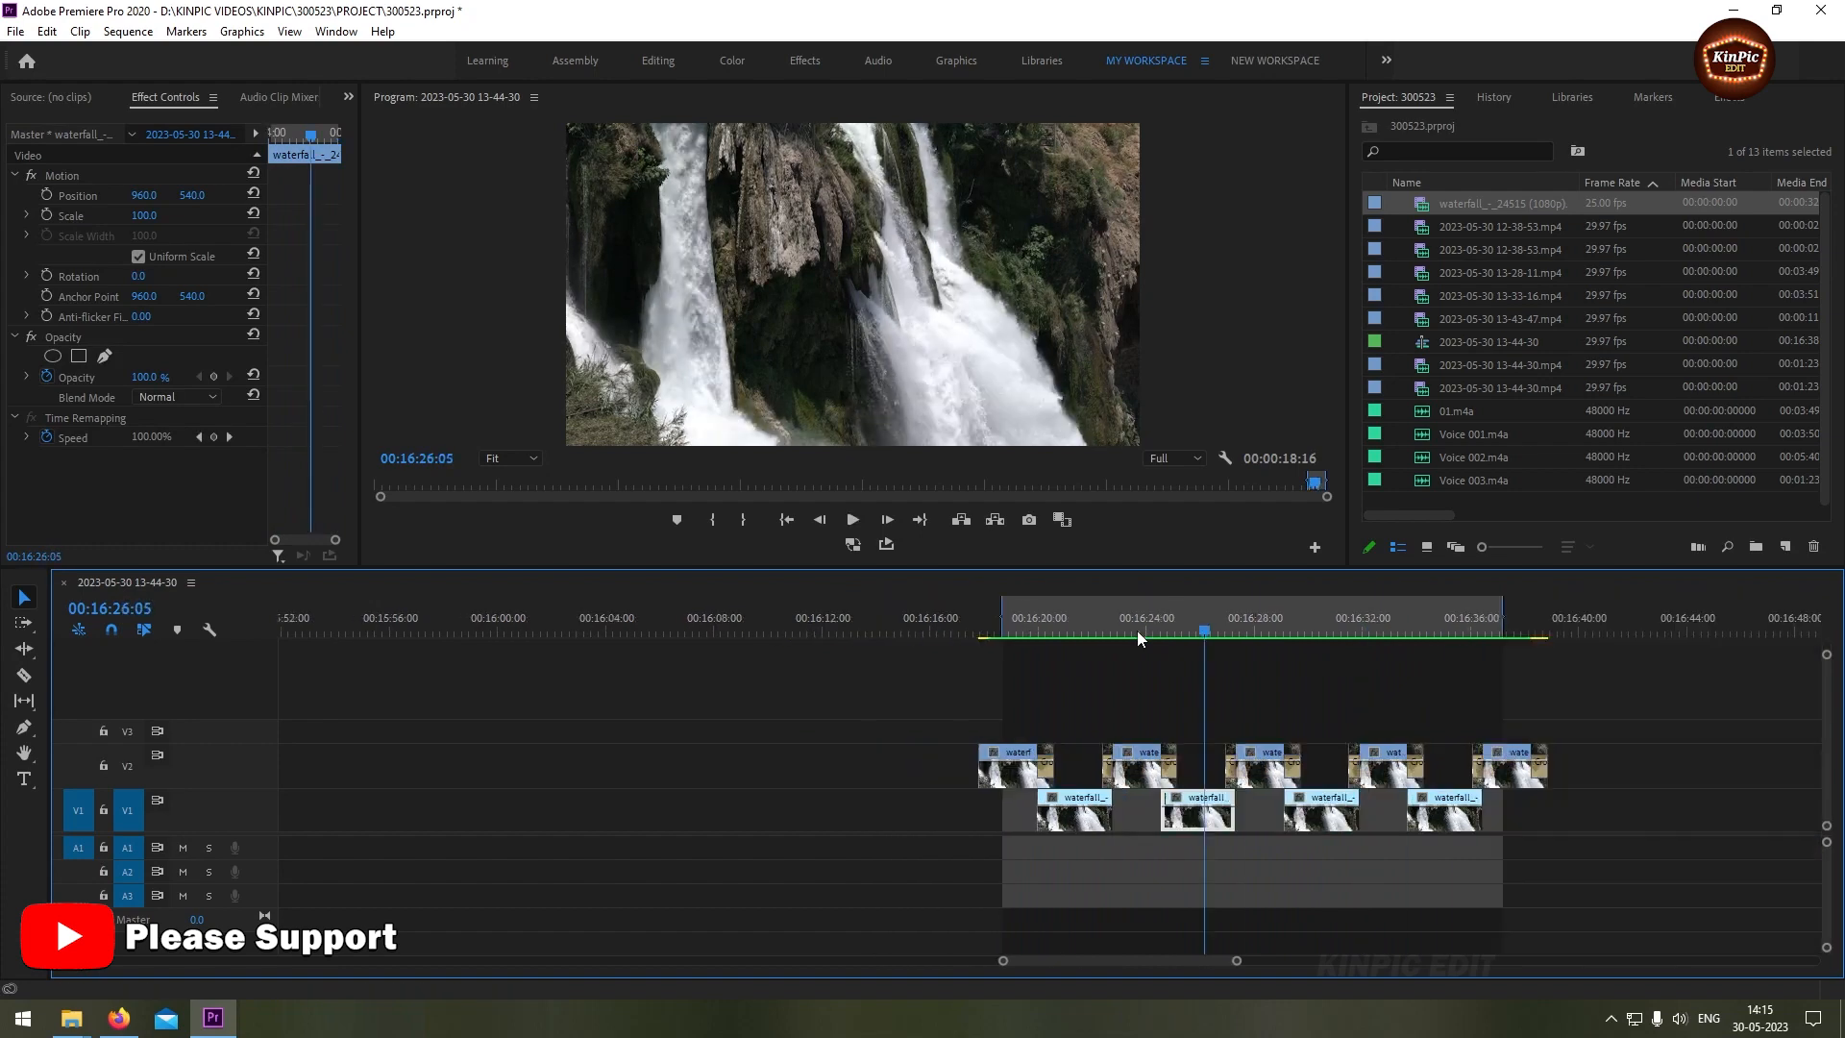
{"action": "left_click", "coordinate": [854, 519]}
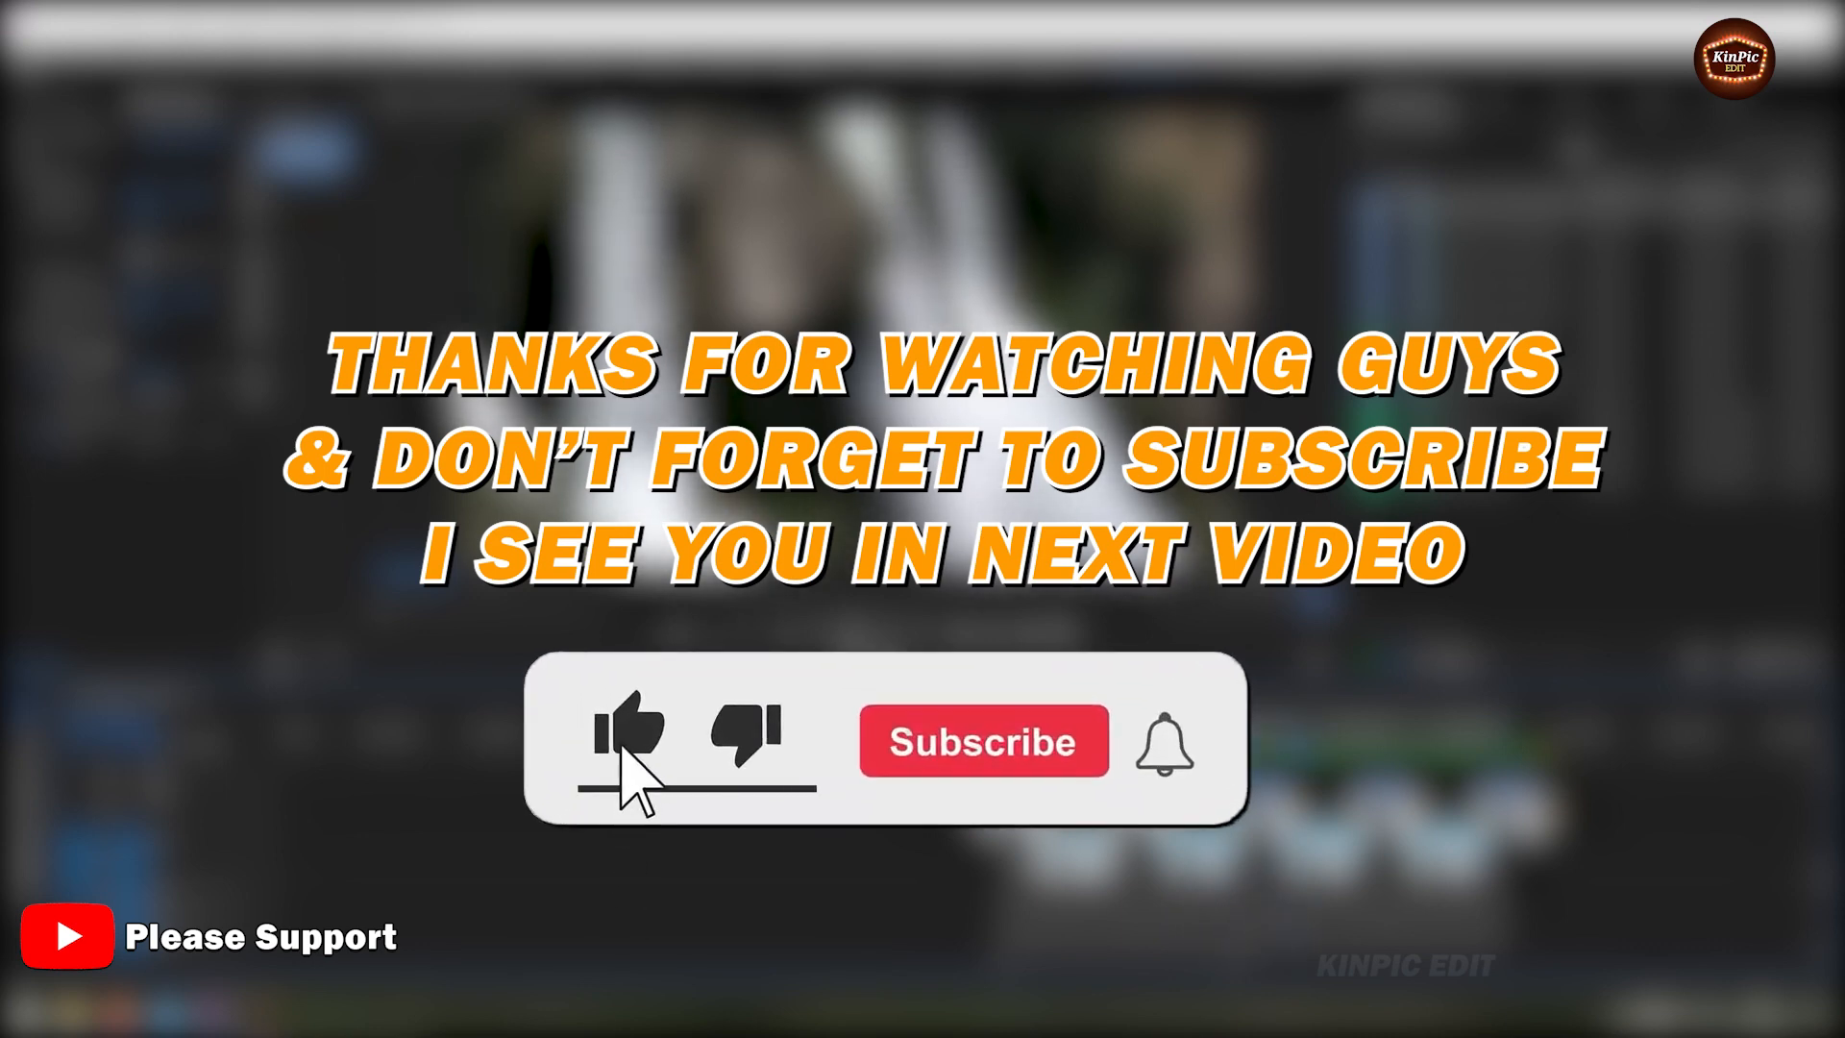
{"action": "left_click", "coordinate": [983, 742]}
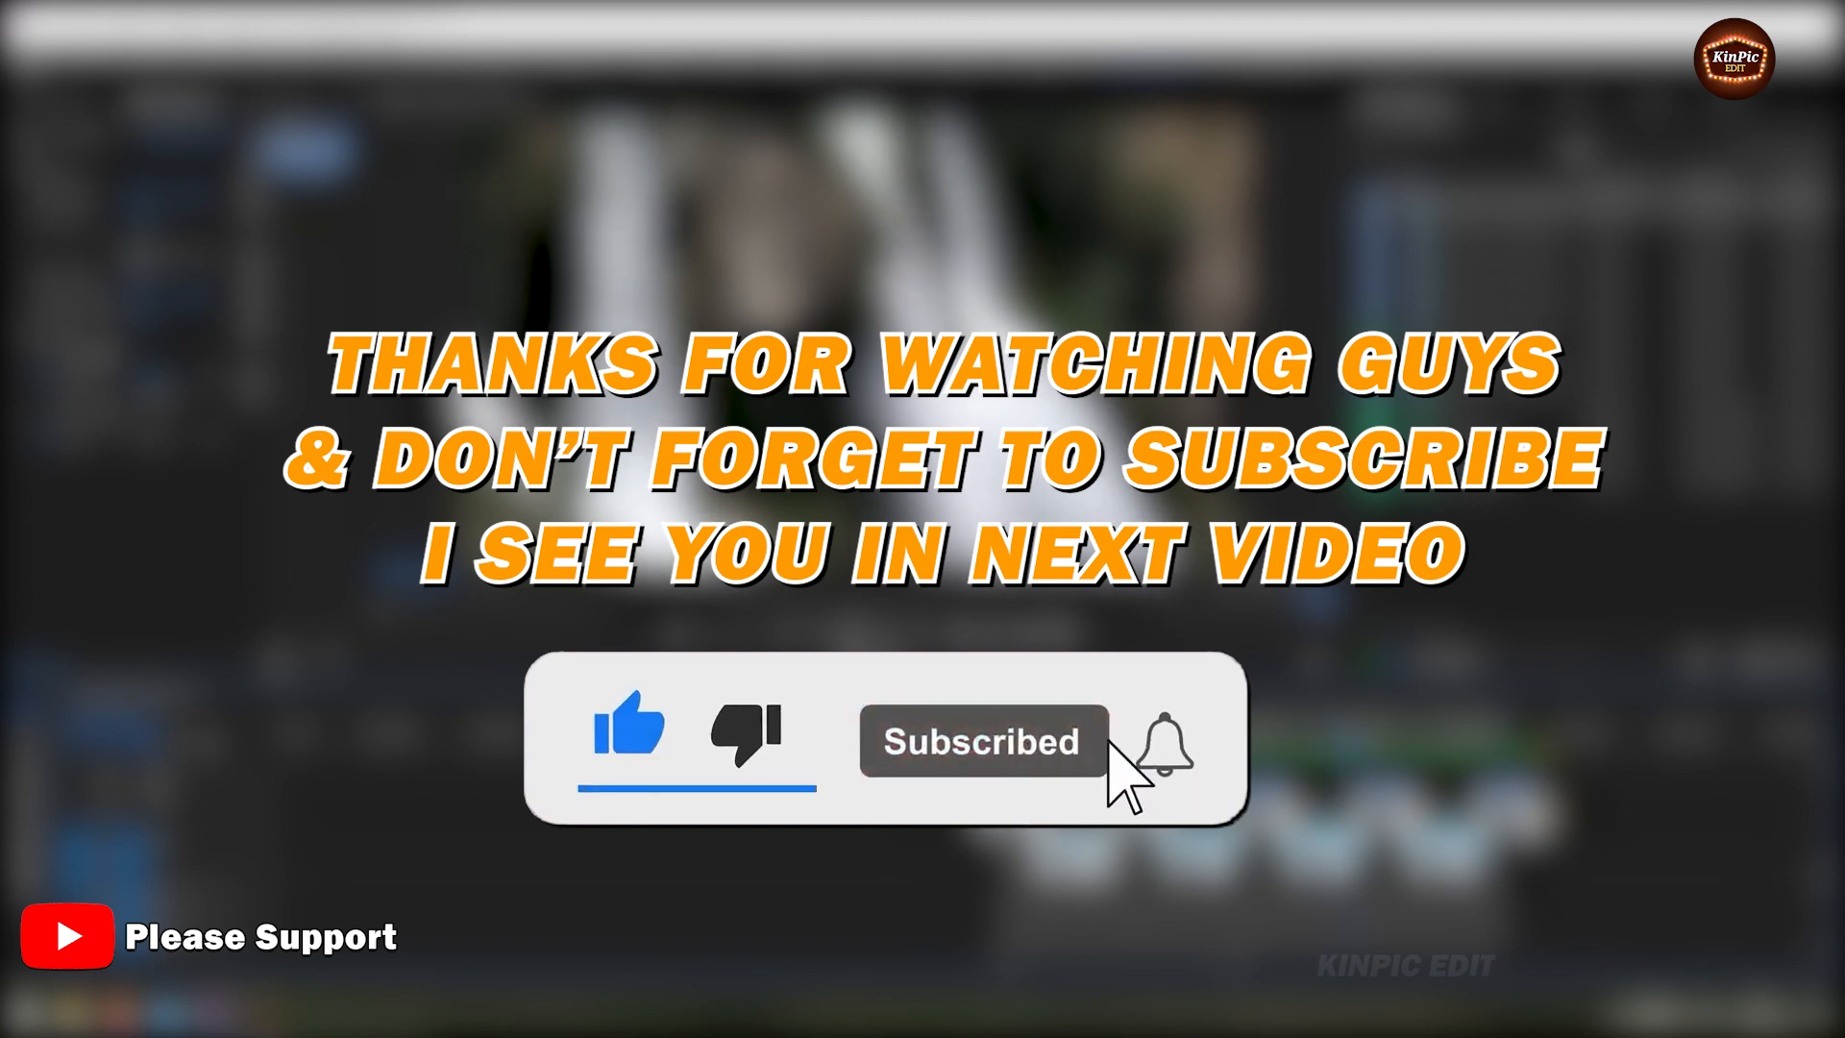
{"action": "left_click", "coordinate": [1165, 743]}
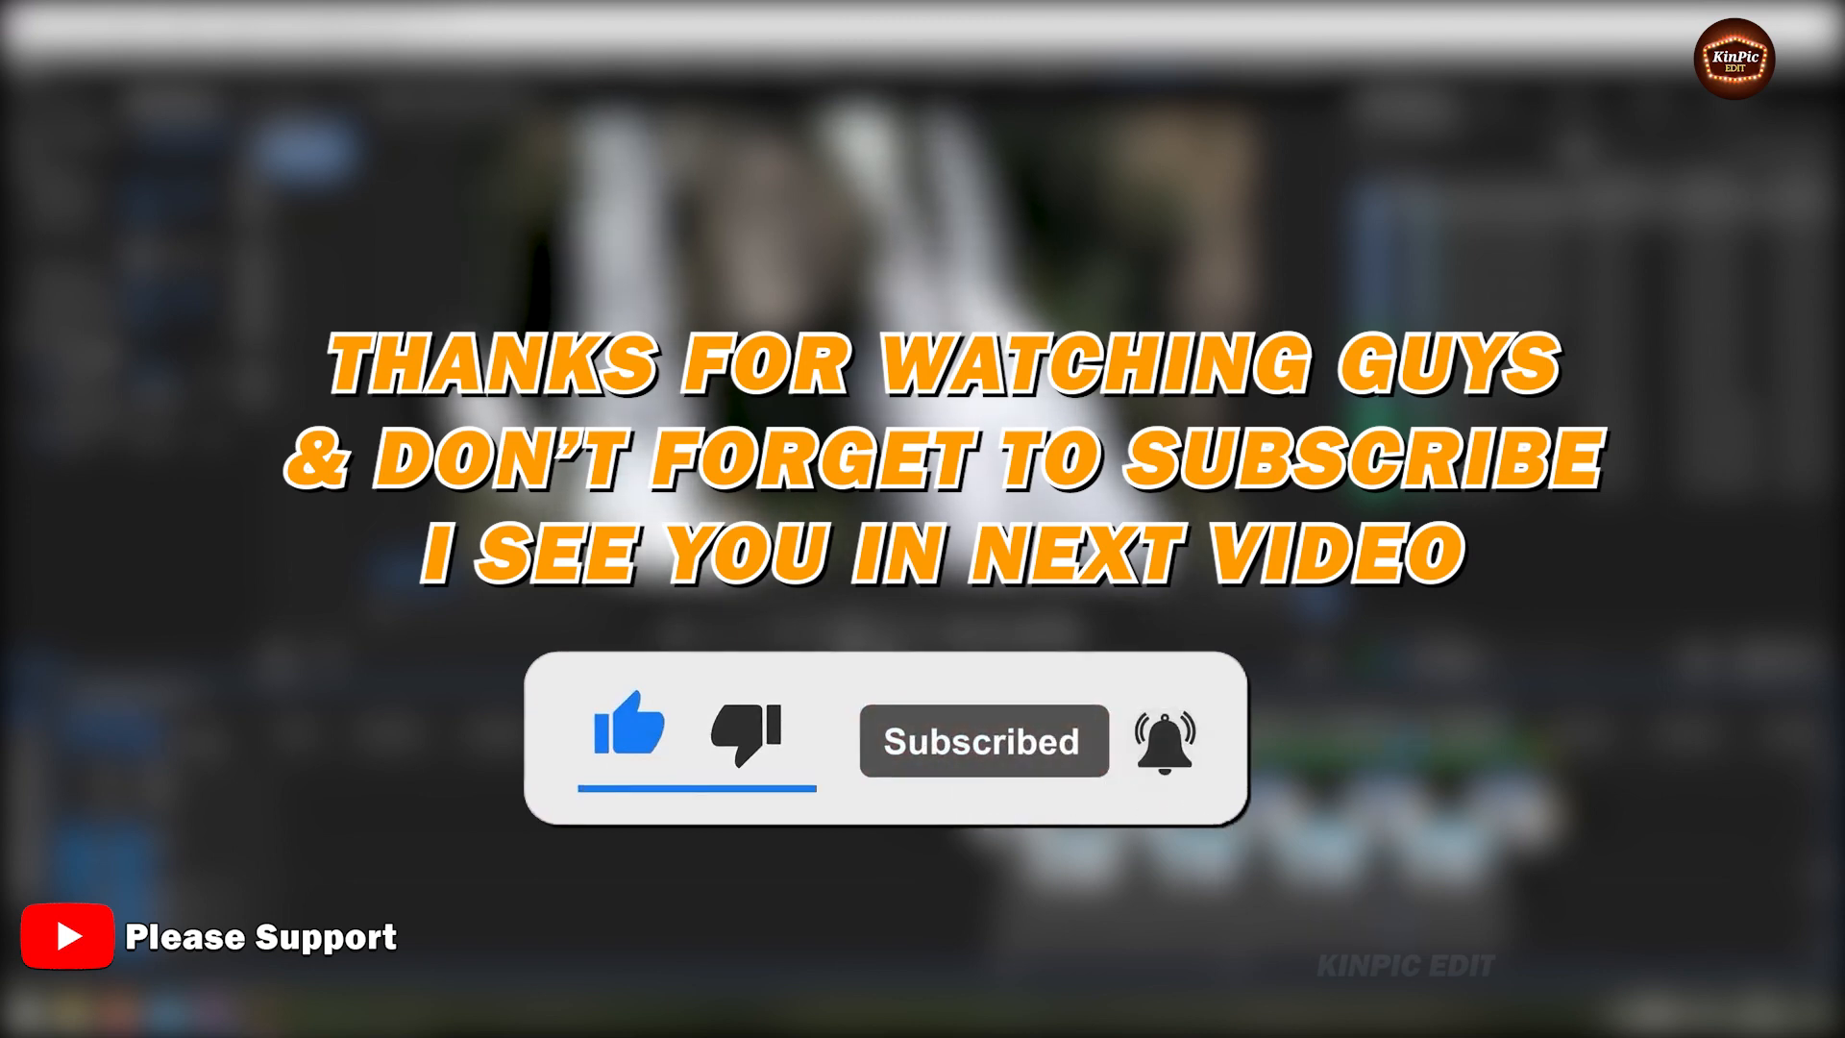